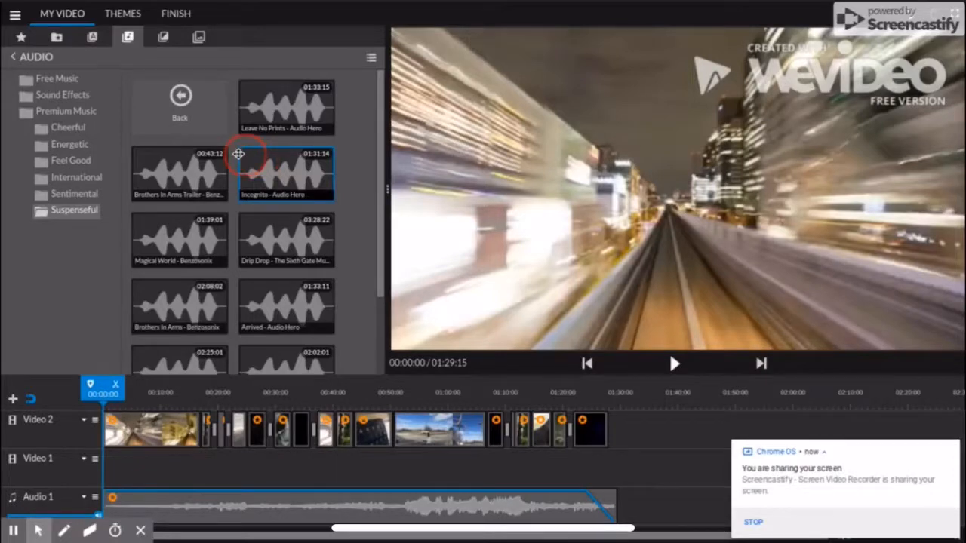
Open the Experimental Video Edit assignment post in Google Classroom.
left_click(180, 174)
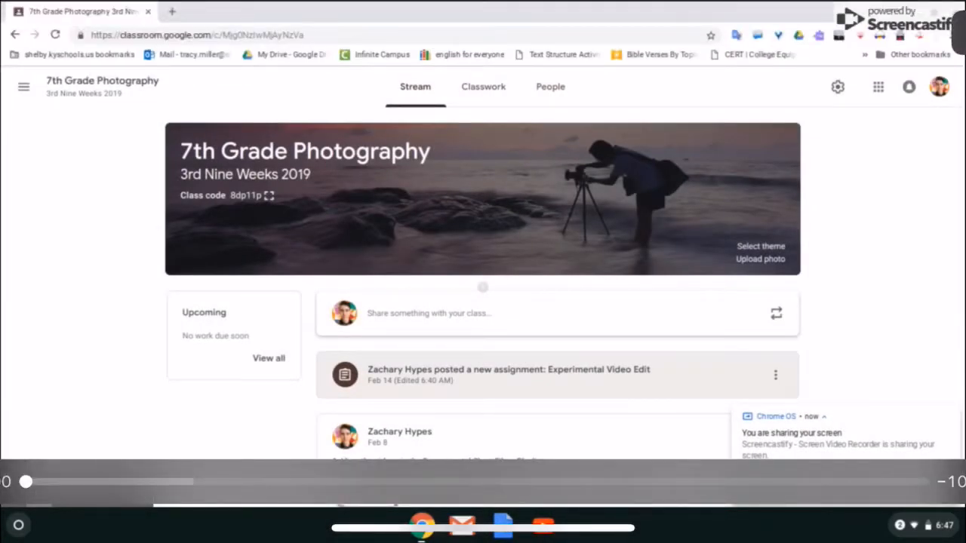
left_click(506, 371)
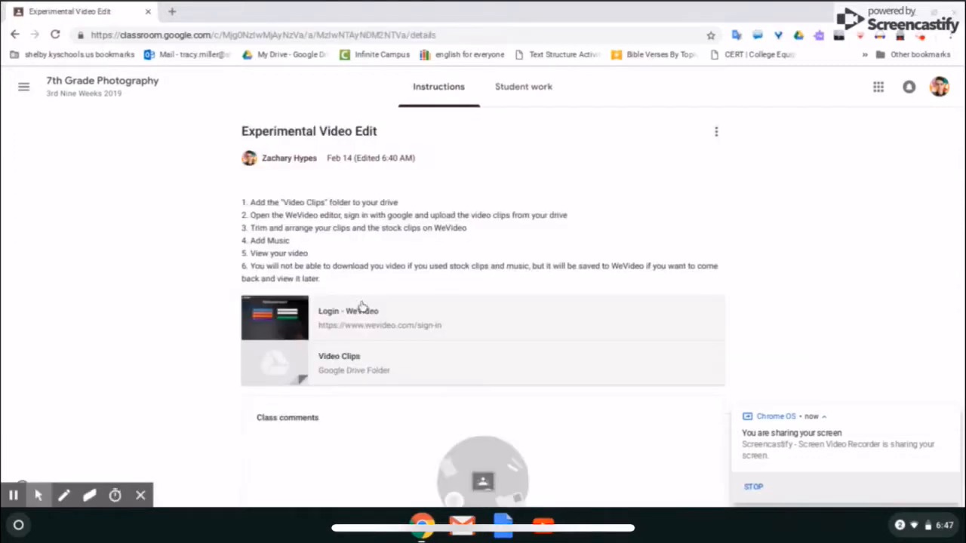
mouse_move(388, 341)
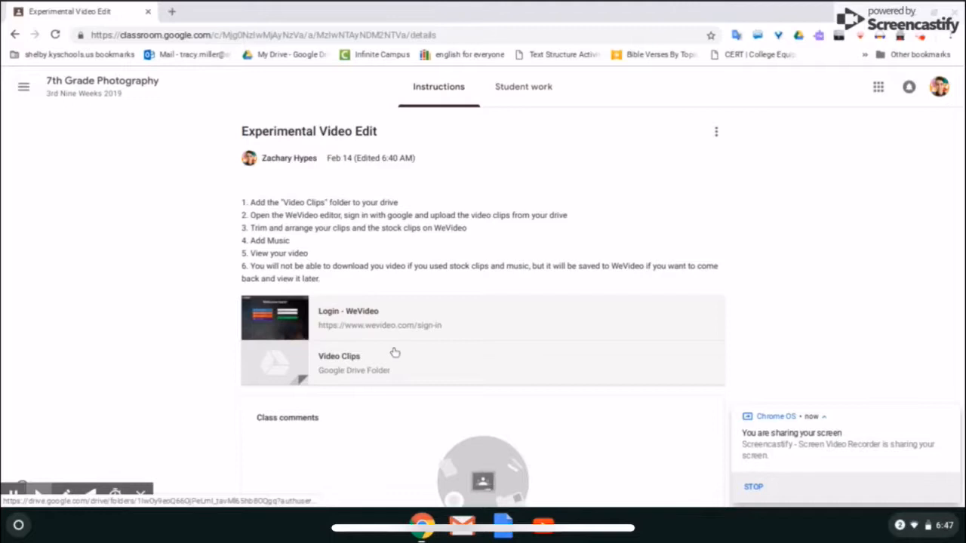
Open the attached Video Clips folder in Google Drive and bring up its folder menu.
left_click(339, 363)
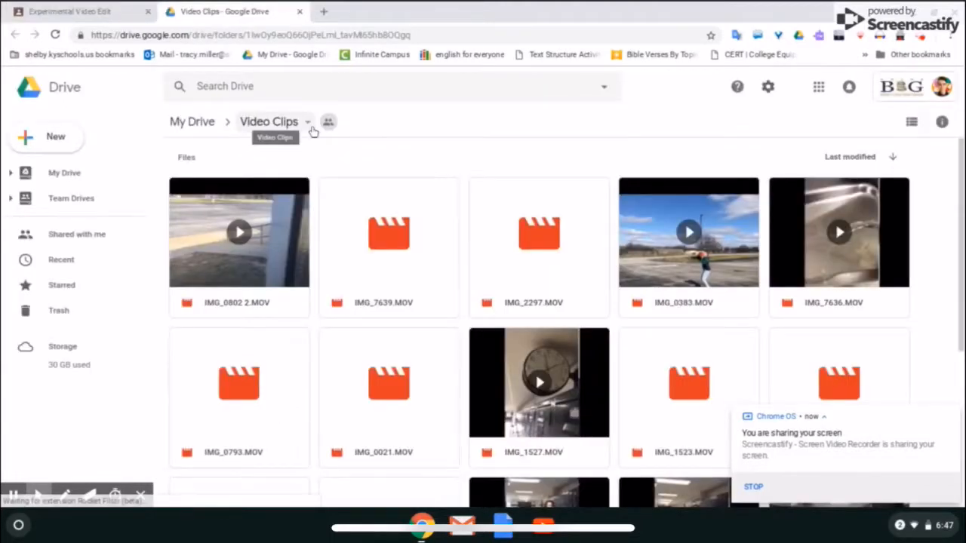
left_click(307, 121)
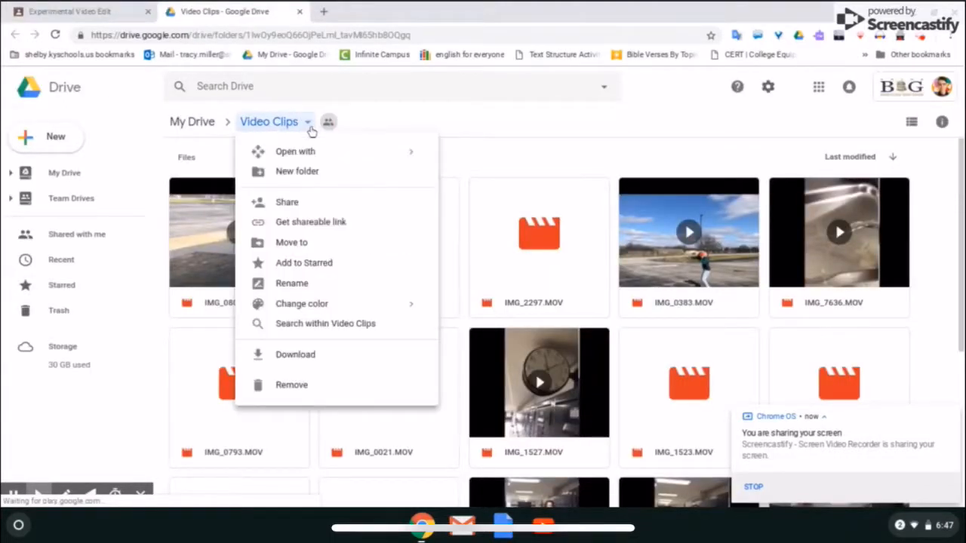
mouse_move(291, 283)
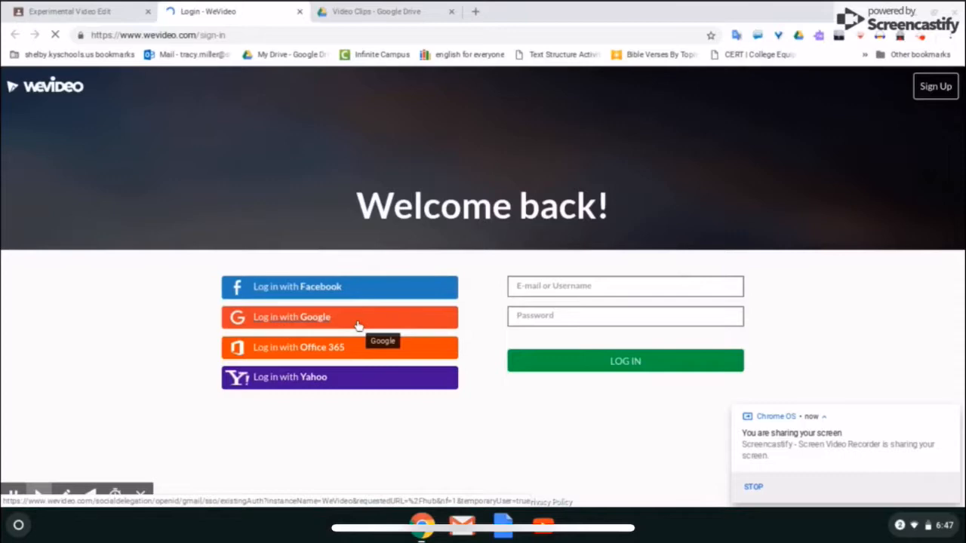
Sign in to WeVideo with Google and pick clips from the Drive Video Clips folder to import.
left_click(339, 317)
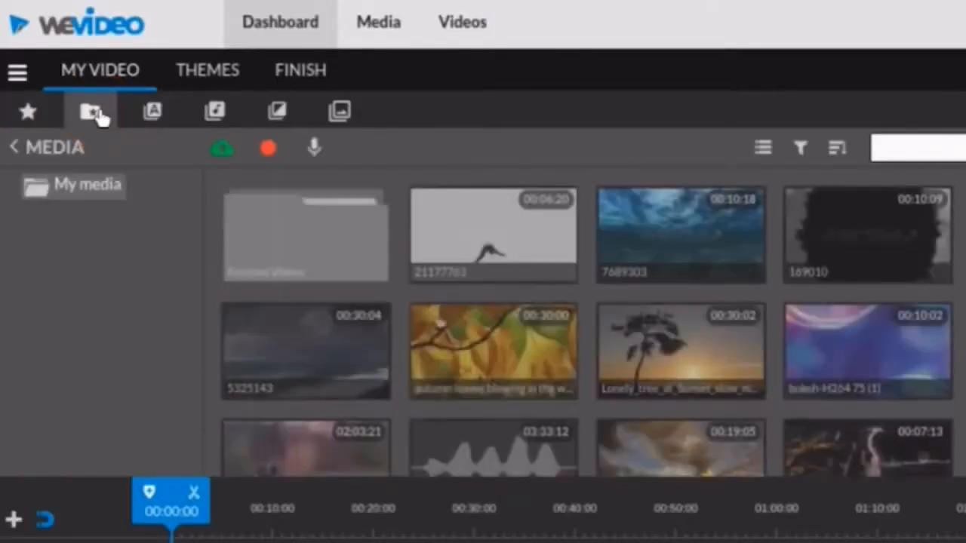
mouse_move(221, 148)
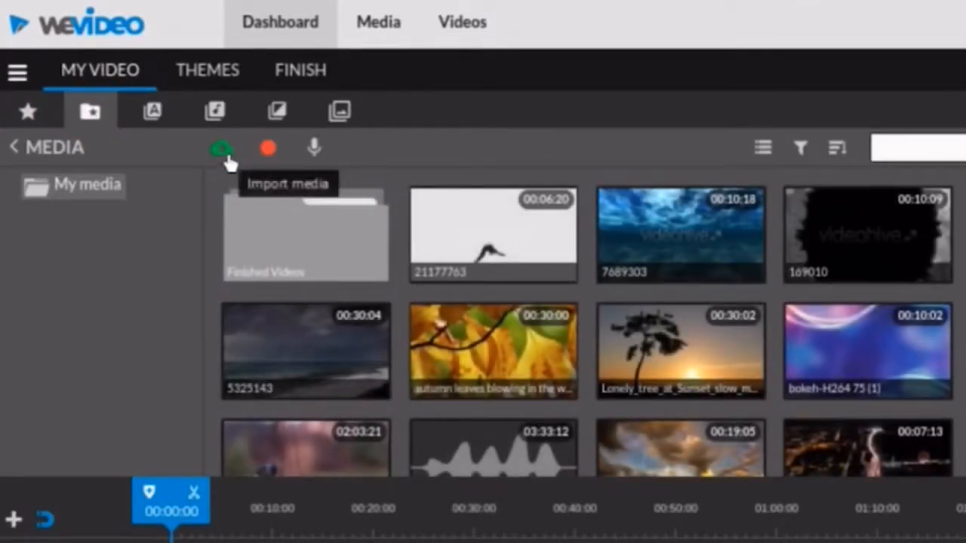
left_click(222, 148)
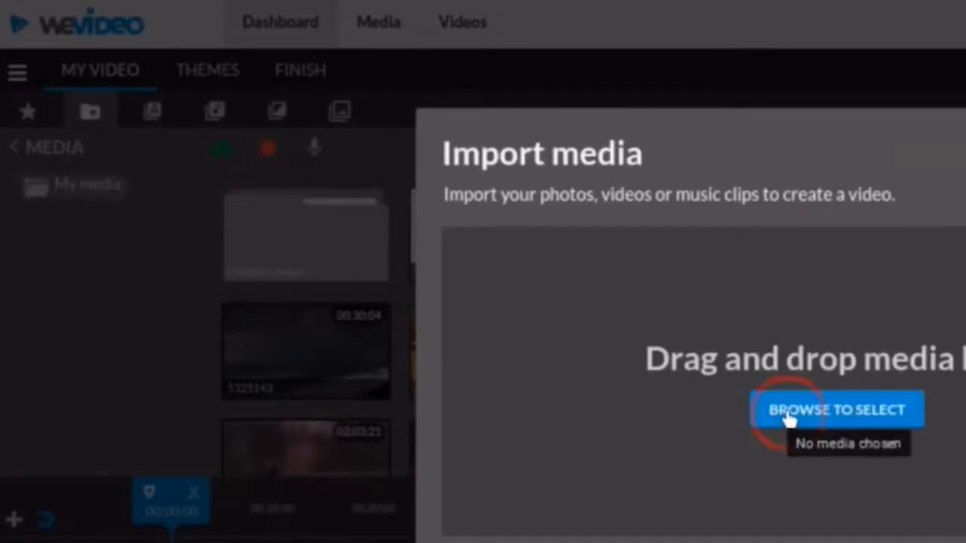
left_click(837, 409)
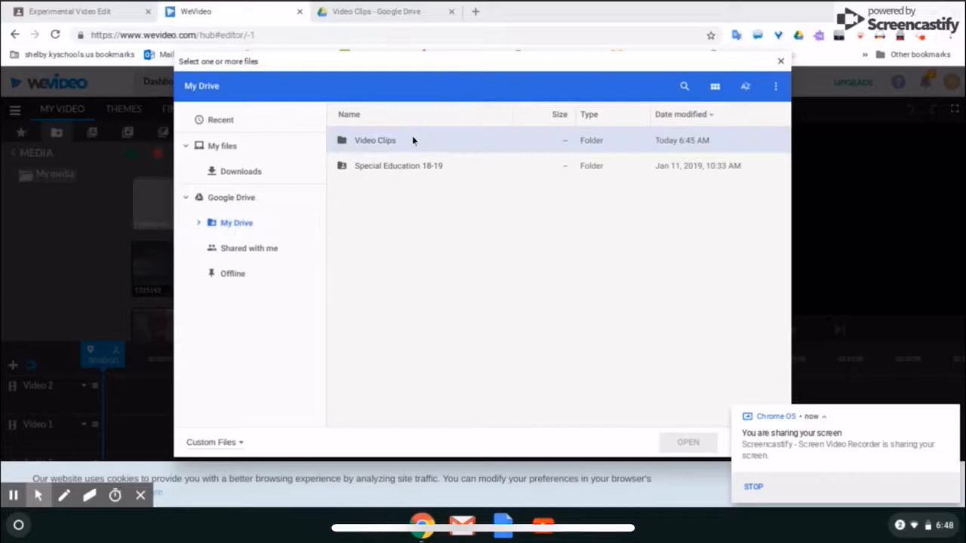
double_click(375, 139)
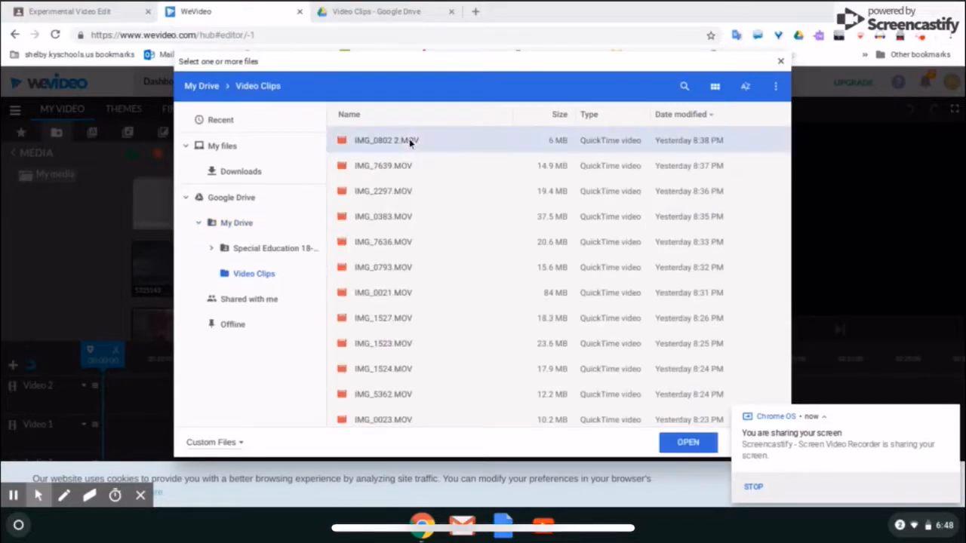
scroll("down", 3)
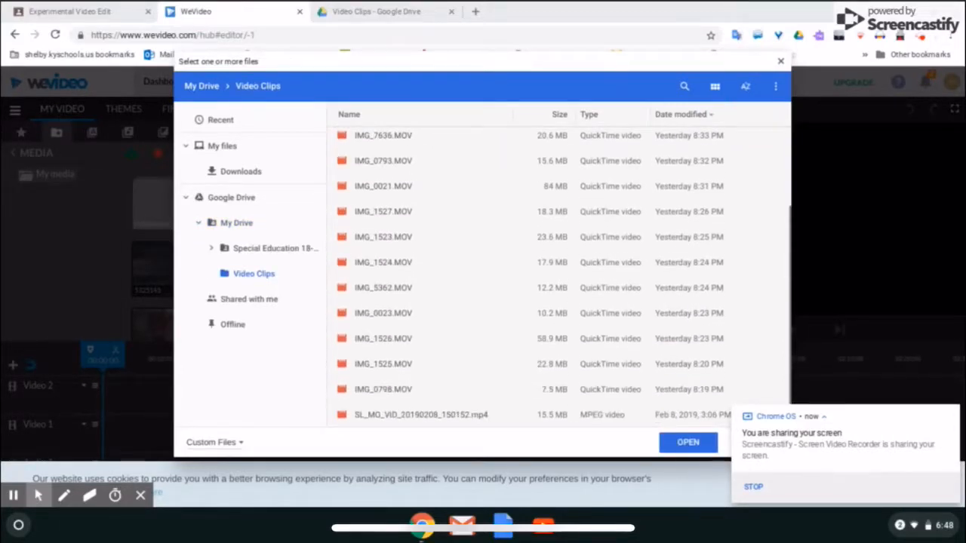
left_click(688, 442)
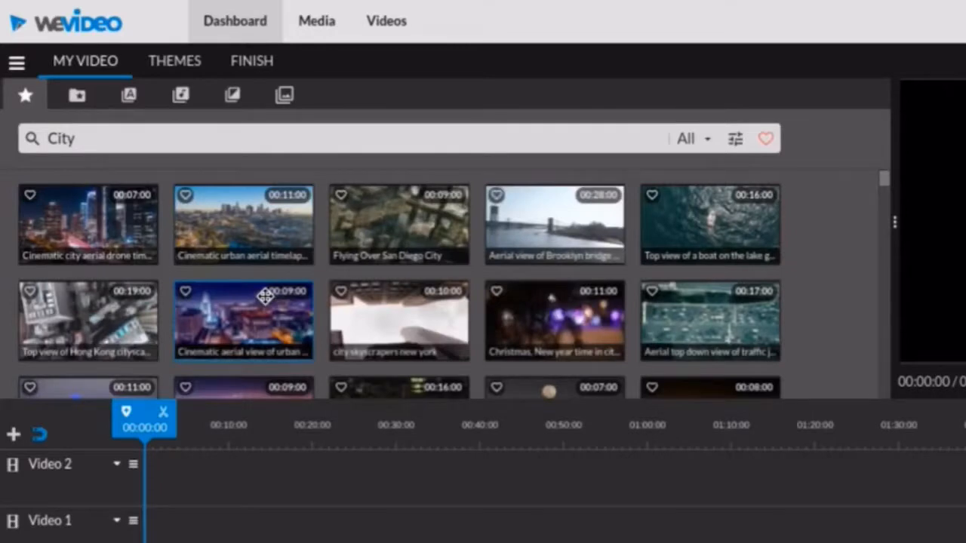
Scroll the City and forest stock results to find the clips for Video 2.
scroll("down", 3)
type("forest")
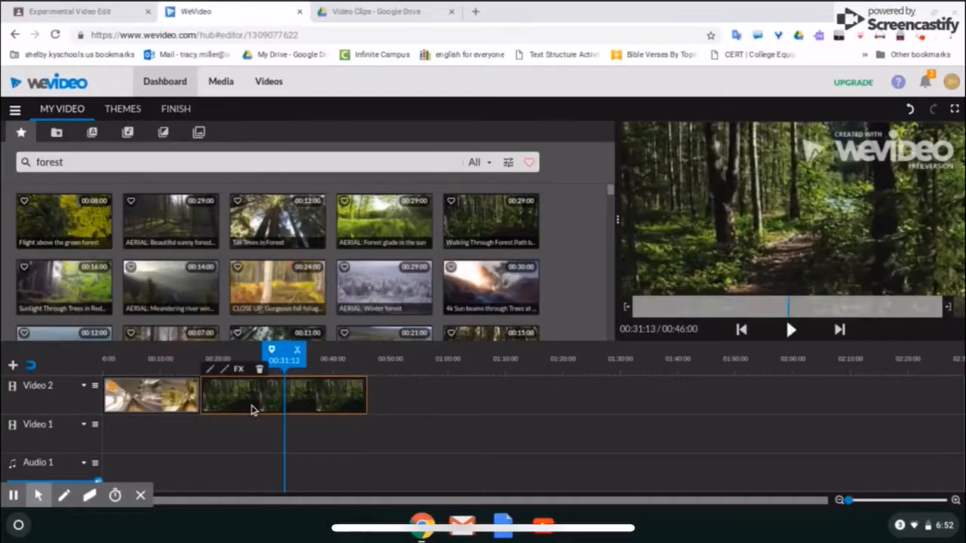
mouse_move(190, 366)
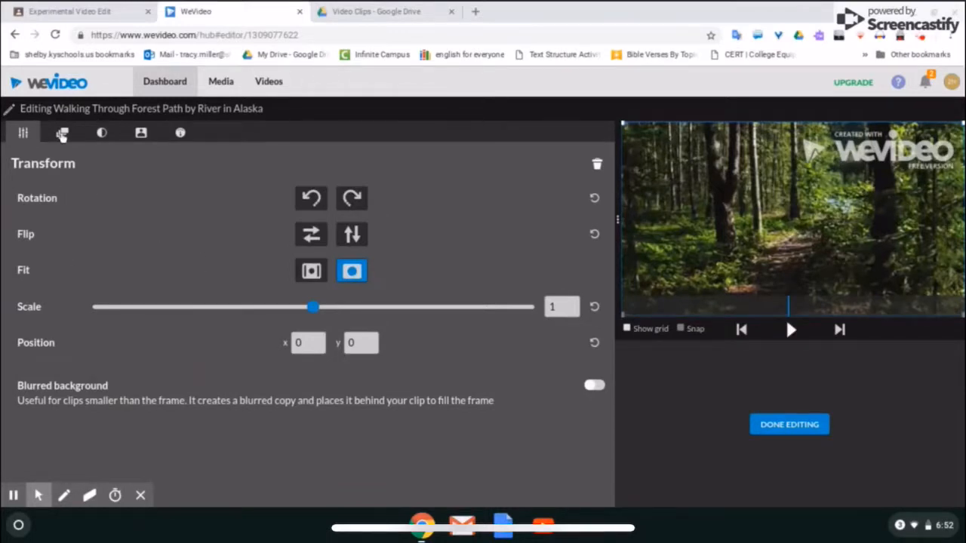
Speed the forest path clip up to Fastest (10x), preview it, and finish editing.
left_click(102, 133)
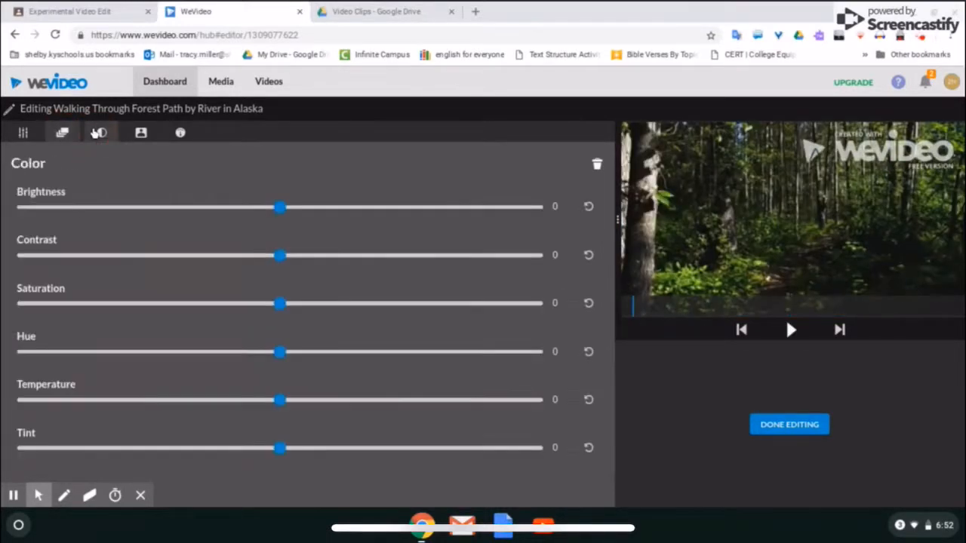
left_click(177, 132)
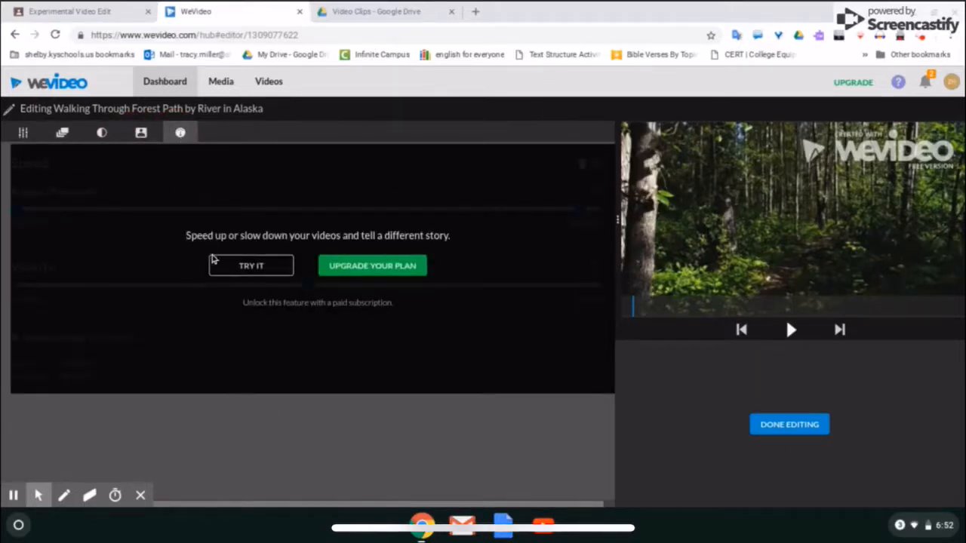
left_click(251, 266)
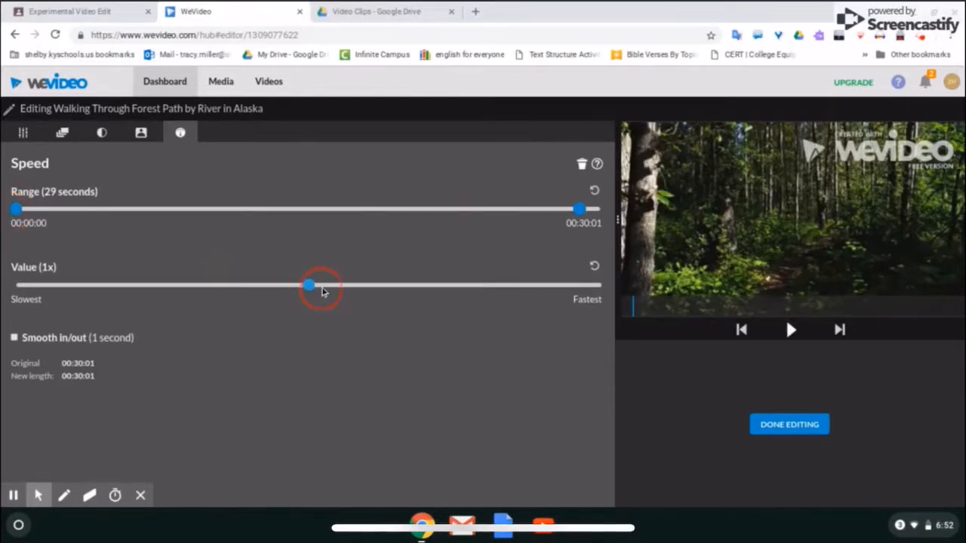
left_click_drag(308, 286, 600, 285)
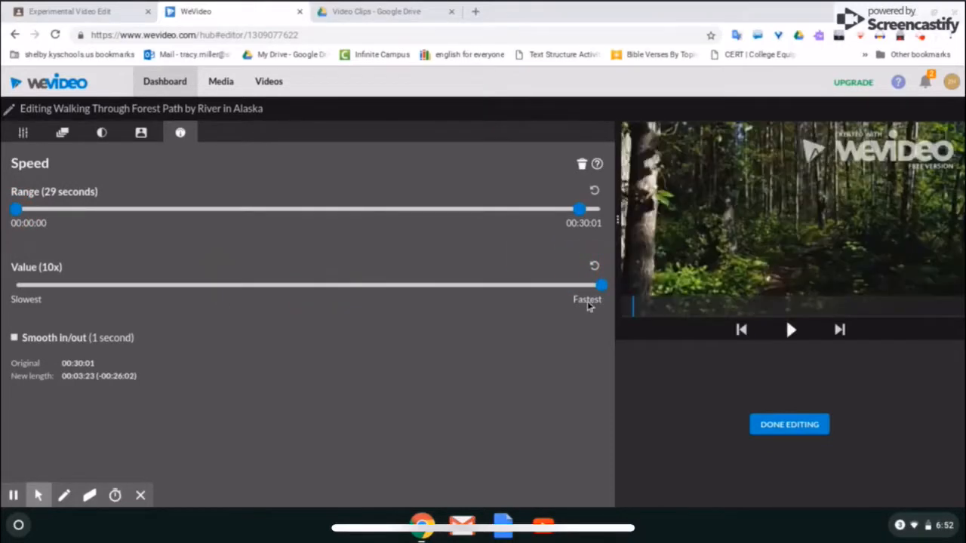
left_click(791, 330)
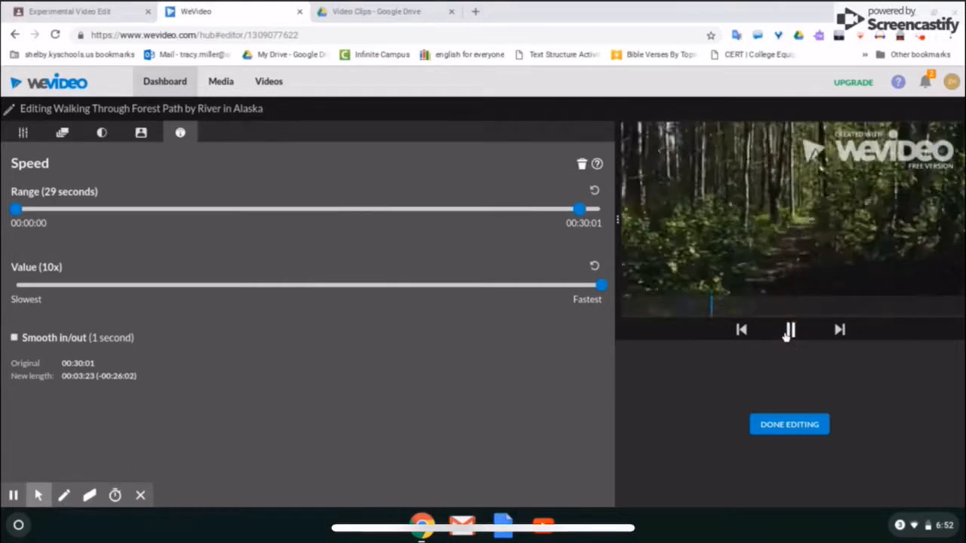
left_click(789, 331)
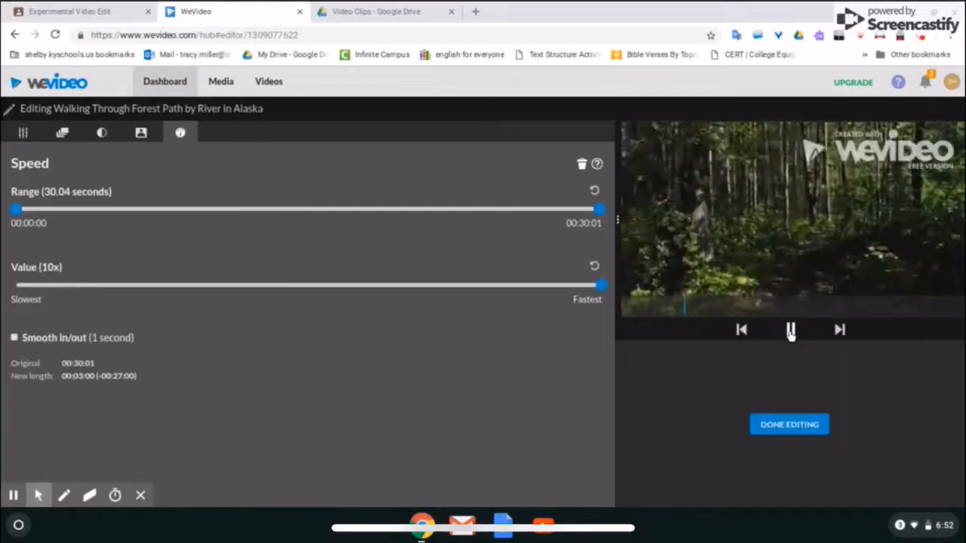
left_click(790, 330)
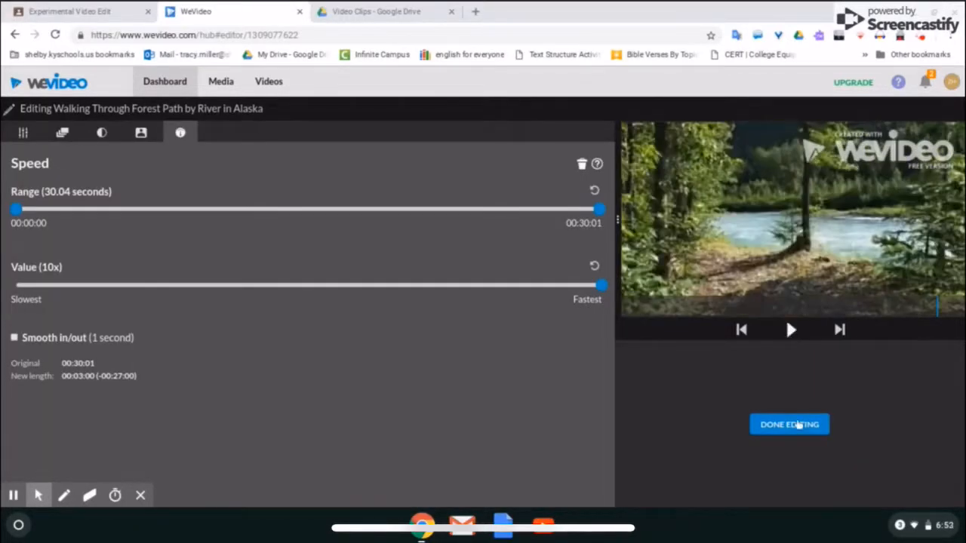
left_click(789, 425)
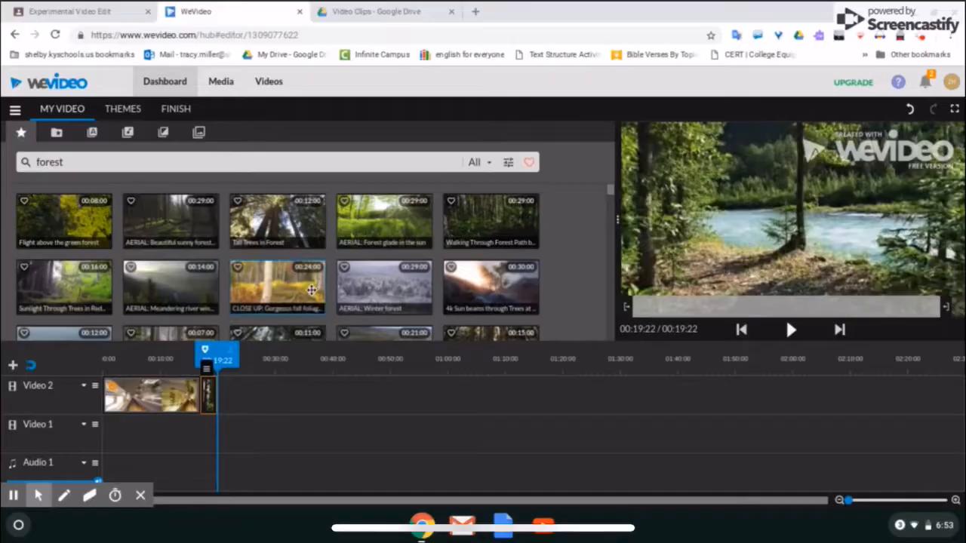
Add a trimmed Donut bakery clip, IMG_0802 2, and shortened window clips to the track.
type("Donut")
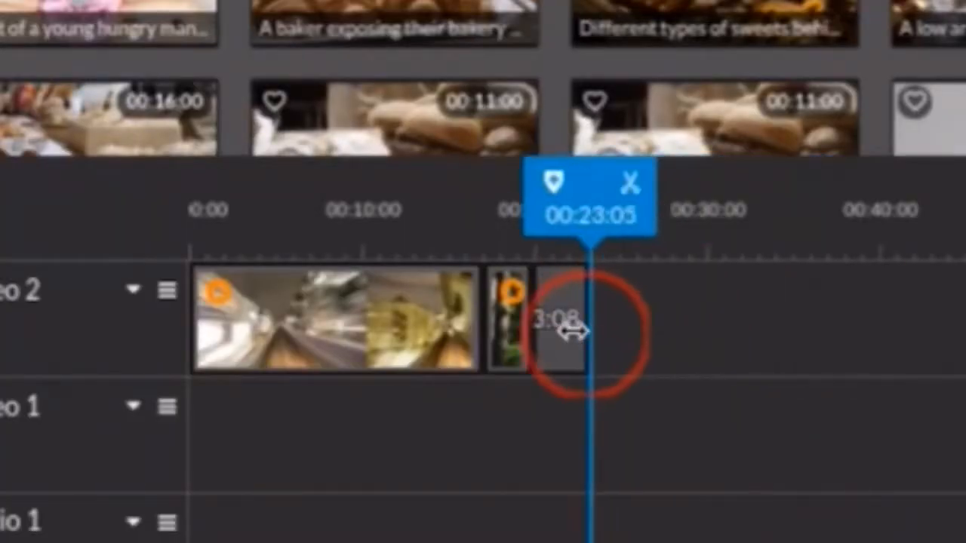
left_click_drag(562, 329, 593, 328)
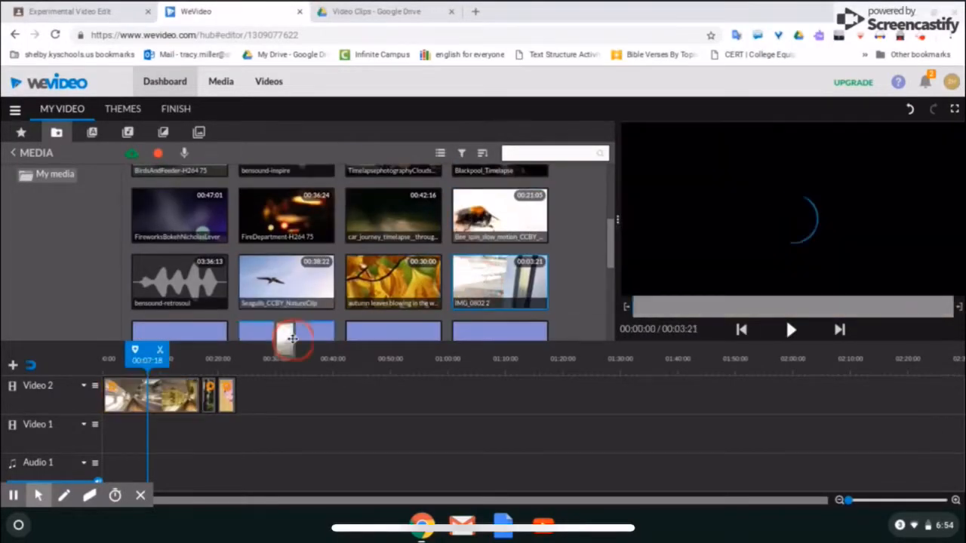
left_click(790, 330)
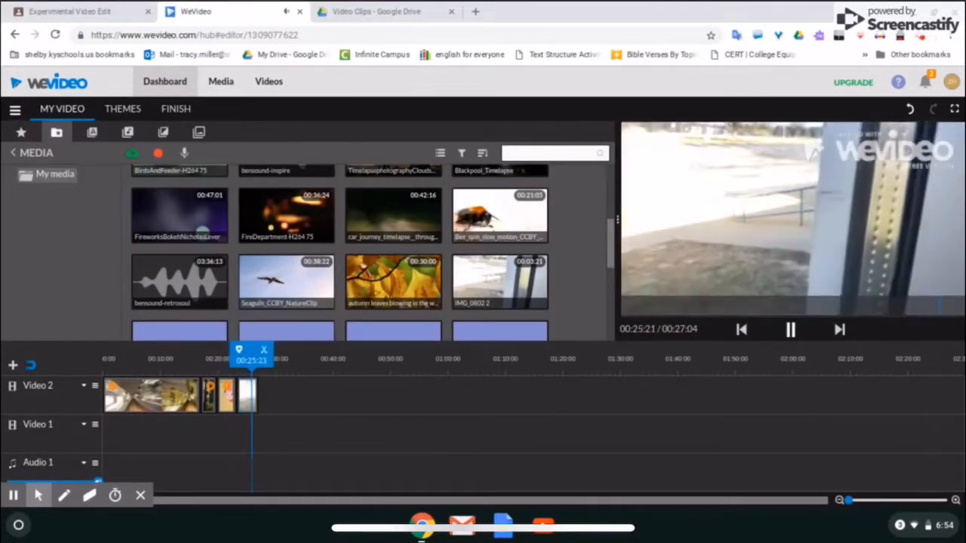
type("window")
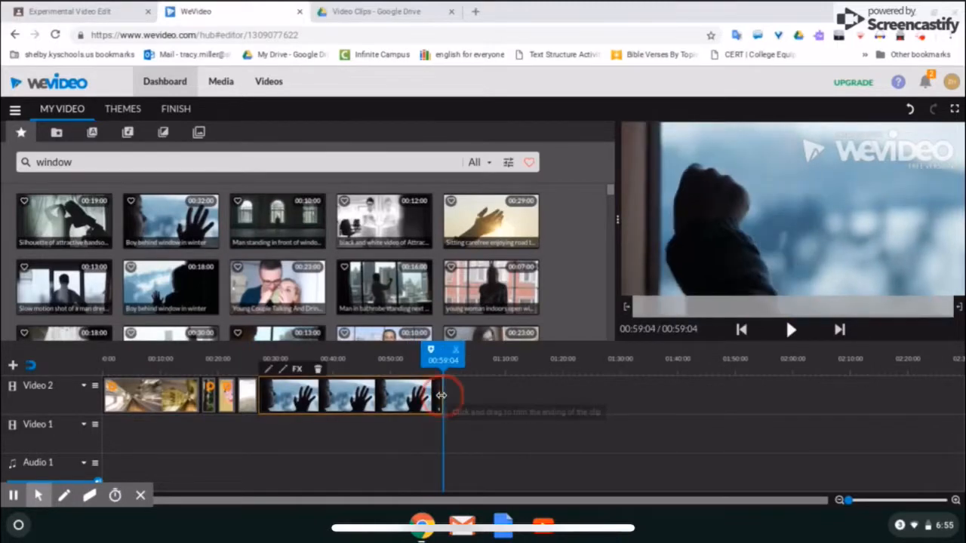
left_click_drag(442, 397, 277, 405)
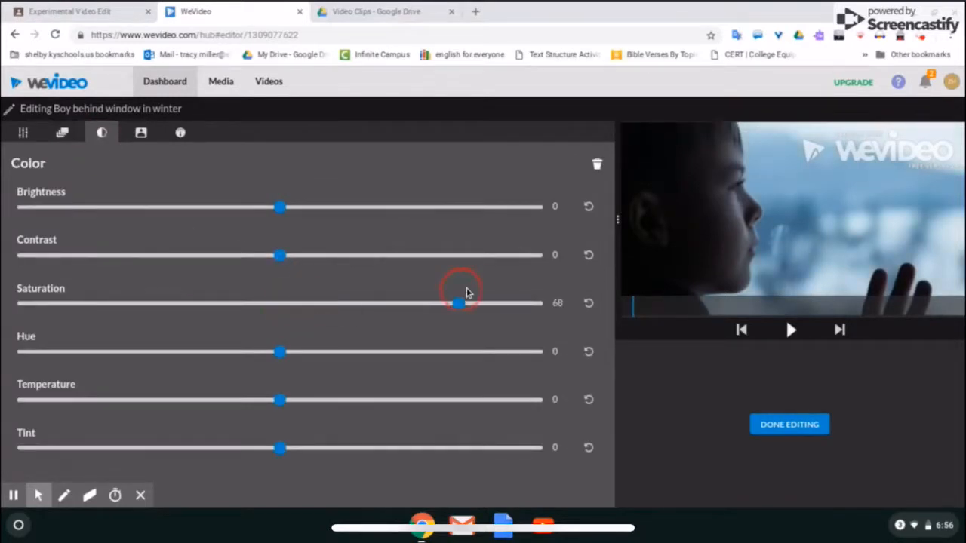
Set the window clip's saturation to 100 and hue to -154.
left_click_drag(459, 303, 542, 303)
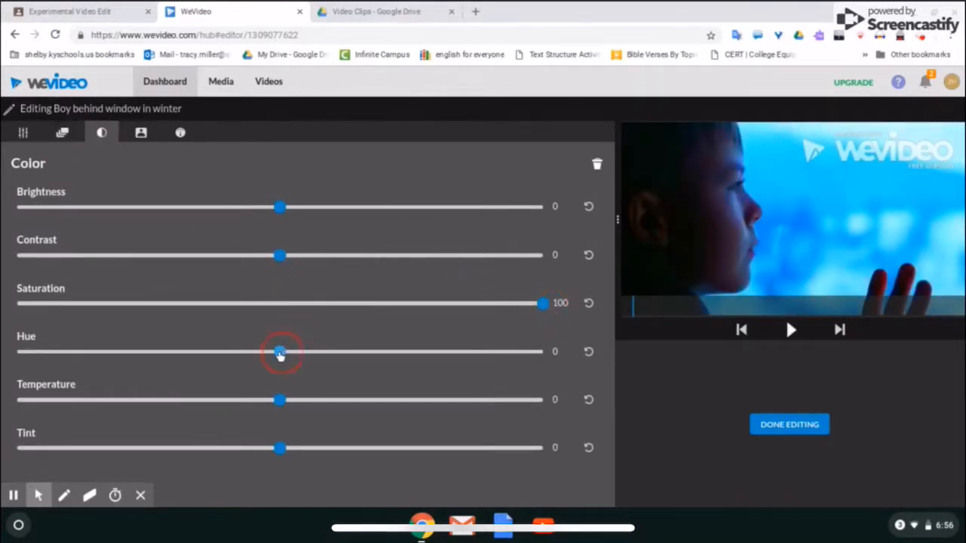
left_click_drag(280, 351, 54, 352)
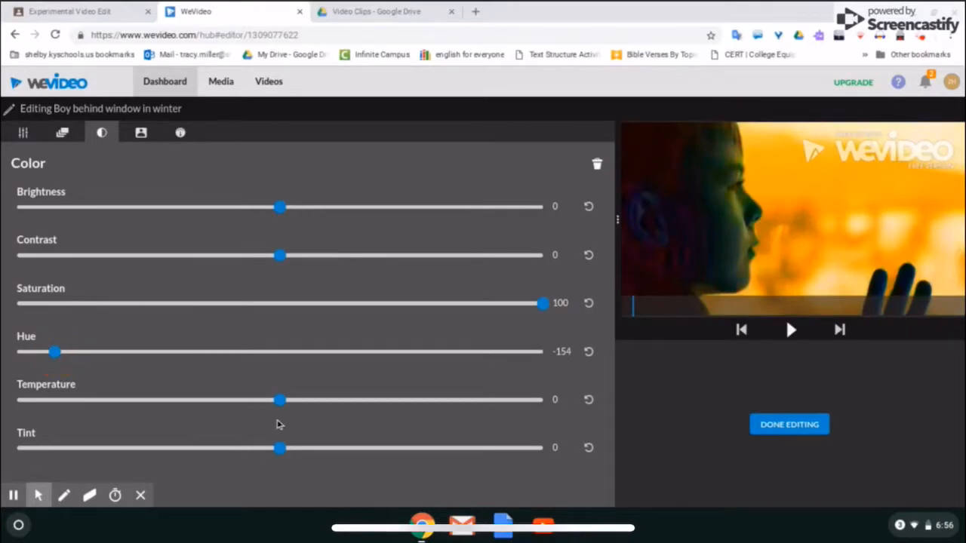
left_click_drag(280, 399, 17, 399)
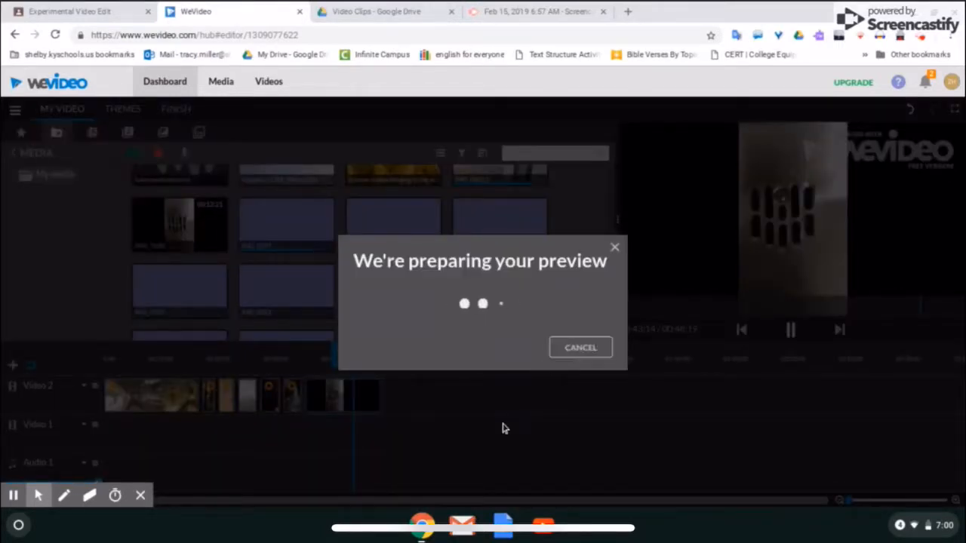
left_click(615, 246)
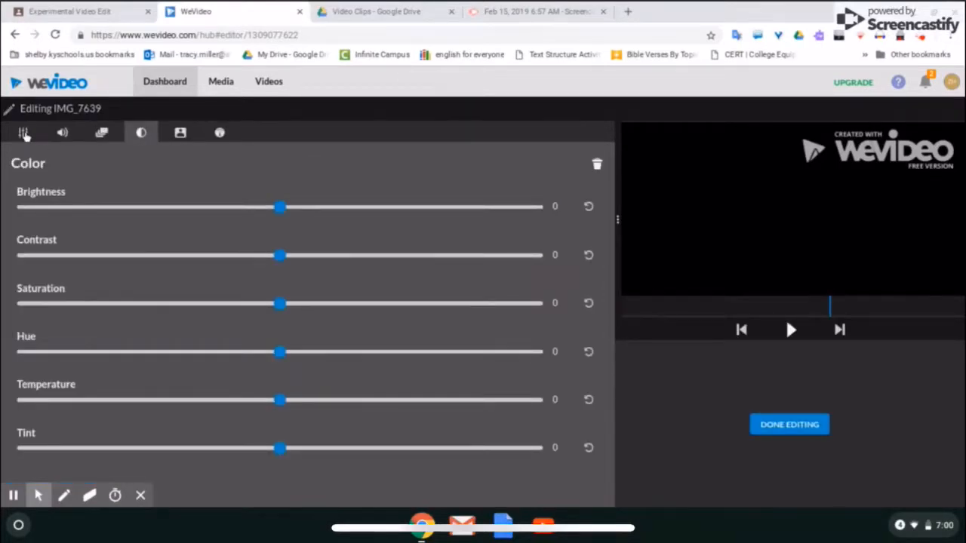
left_click(23, 133)
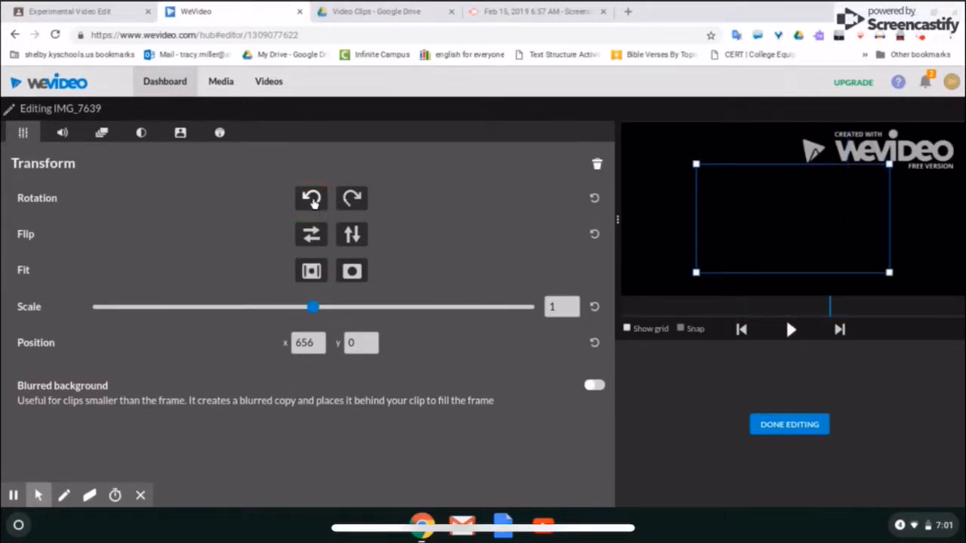
mouse_move(789, 219)
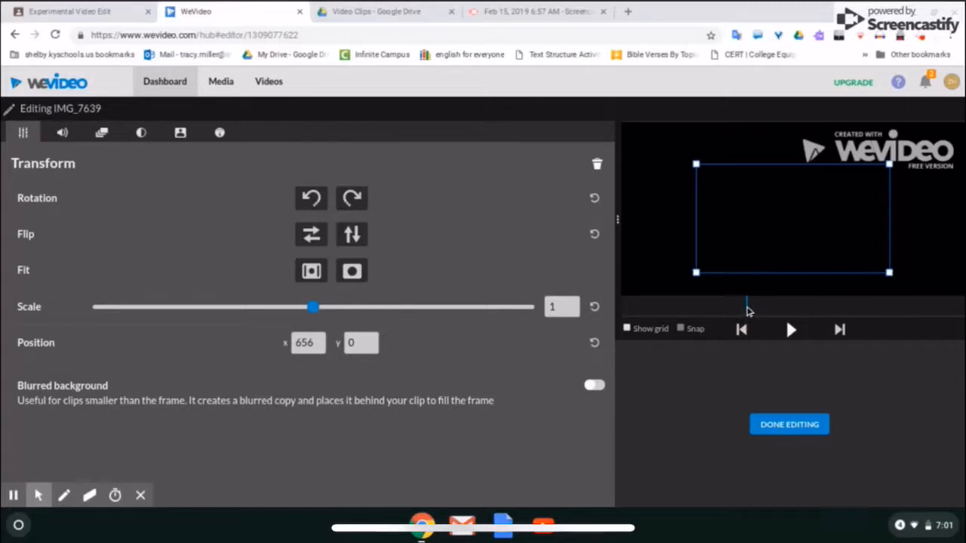
mouse_move(789, 424)
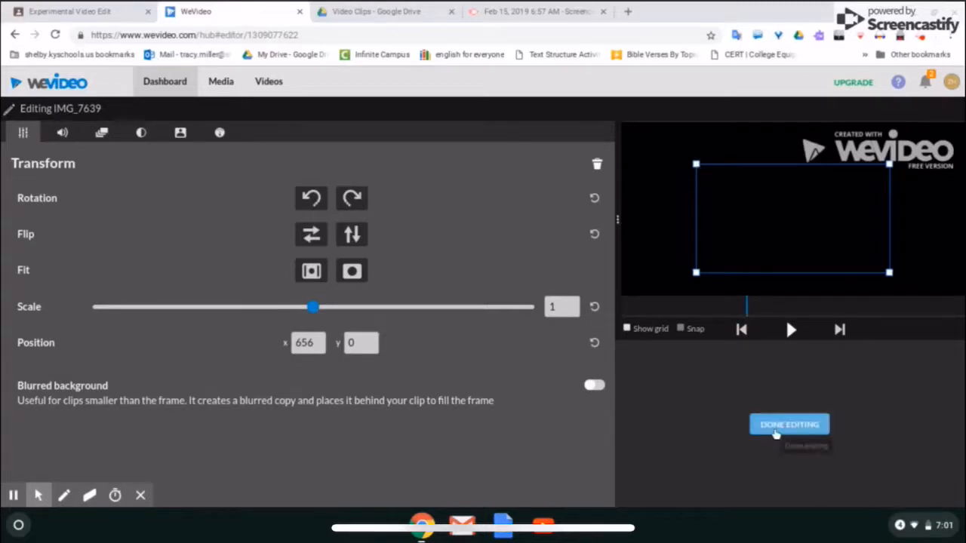
left_click(789, 425)
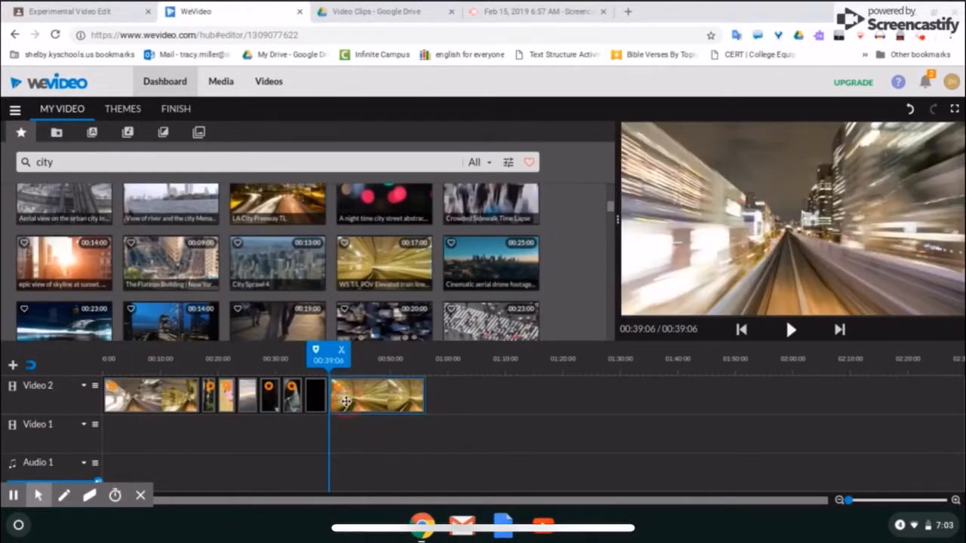
Open the elevated train clip, review its Color and Speed settings, and adjust its speed.
double_click(377, 396)
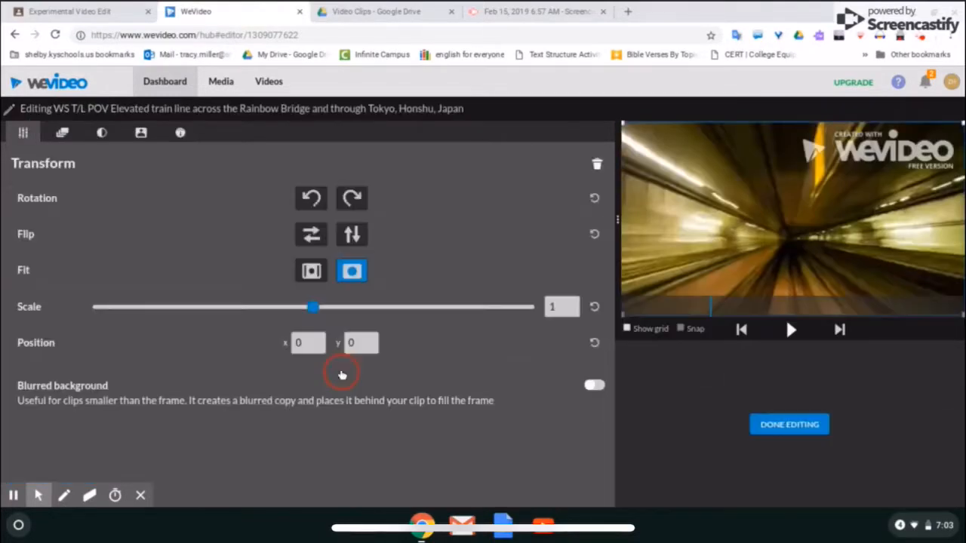
left_click(102, 133)
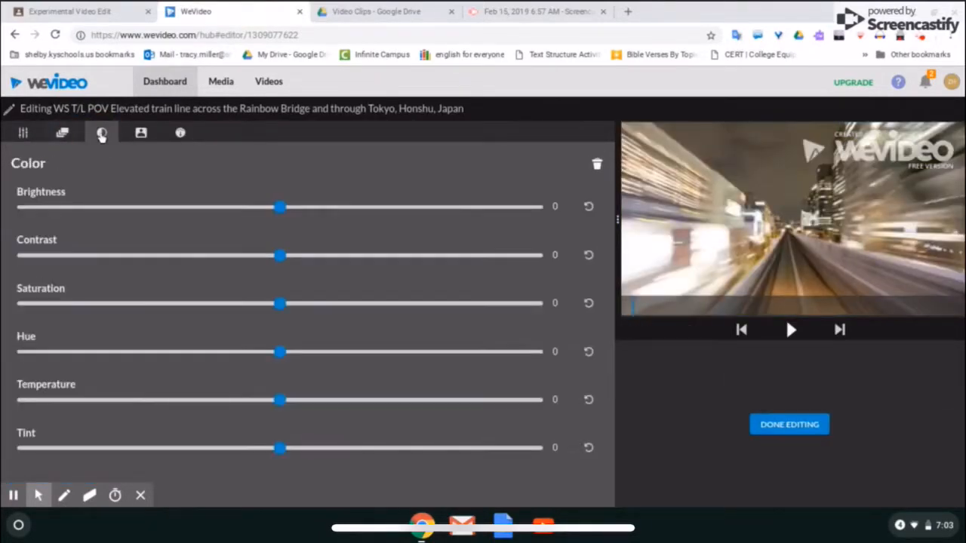
left_click(180, 133)
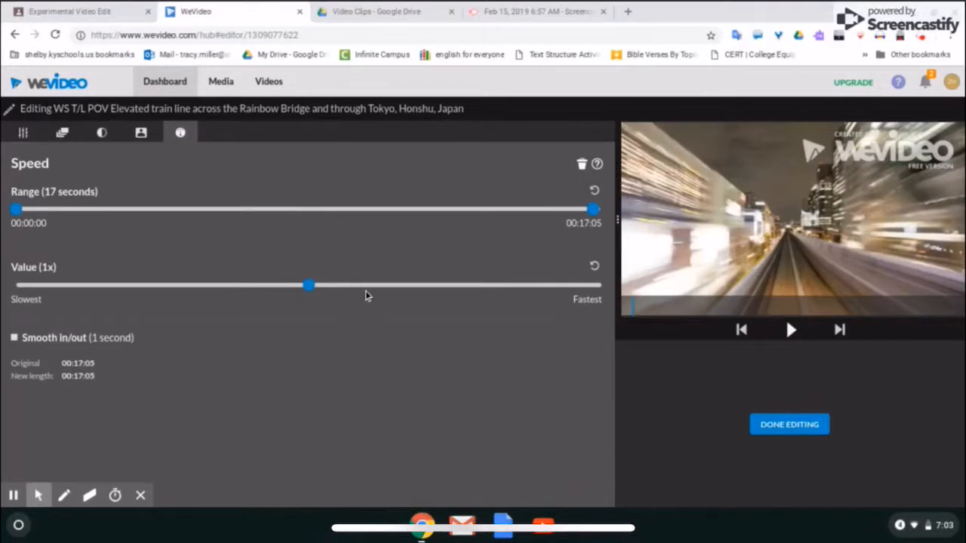
left_click_drag(308, 286, 600, 285)
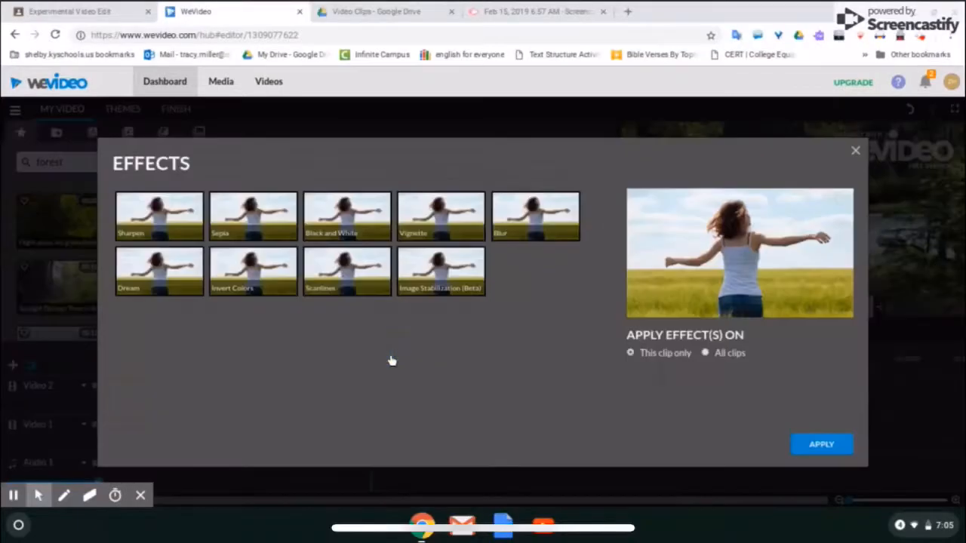
mouse_move(202, 276)
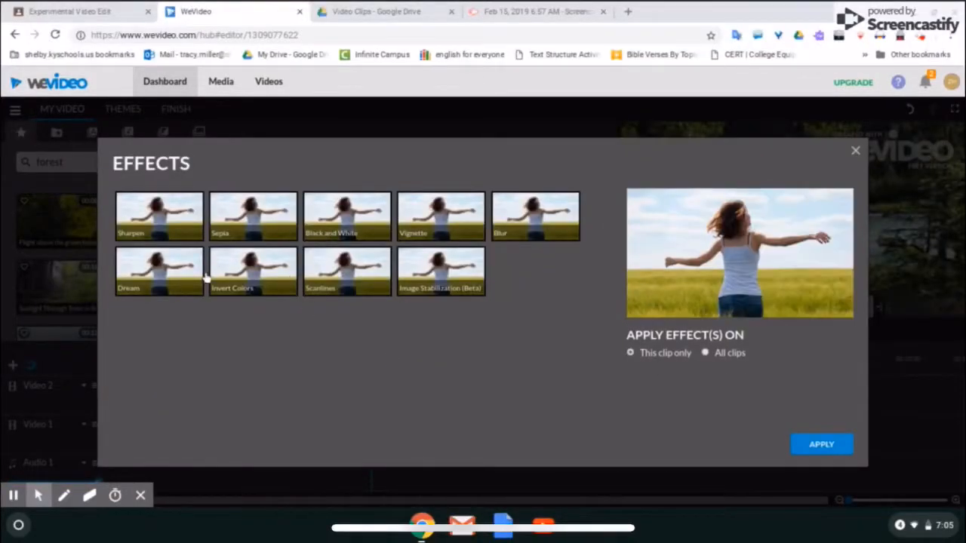
Apply the Dream effect to this clip only, then pause the preview.
left_click(159, 272)
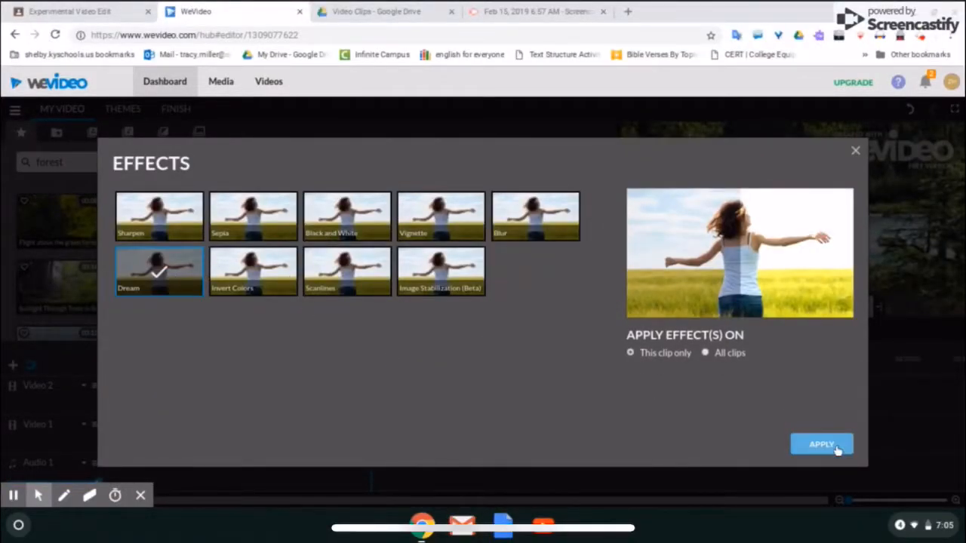
left_click(821, 444)
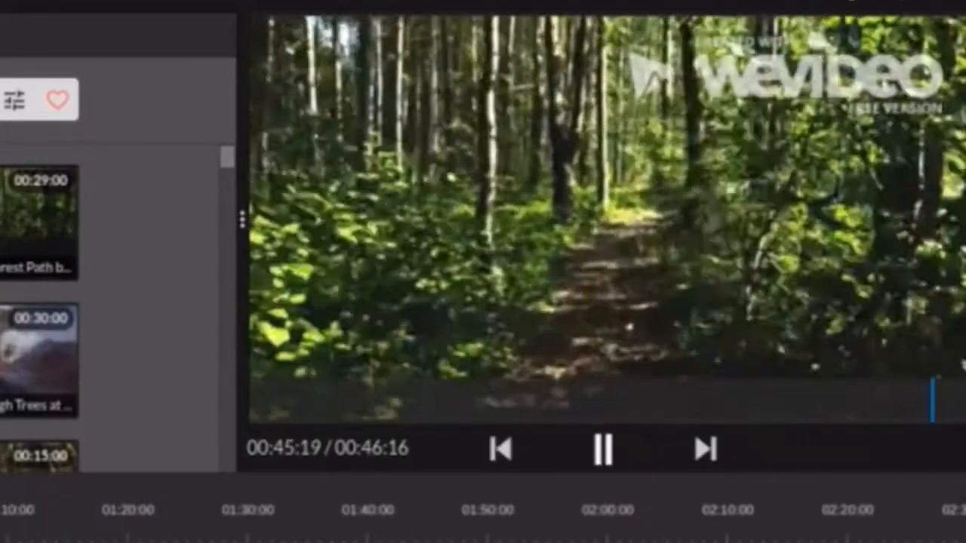
left_click(603, 451)
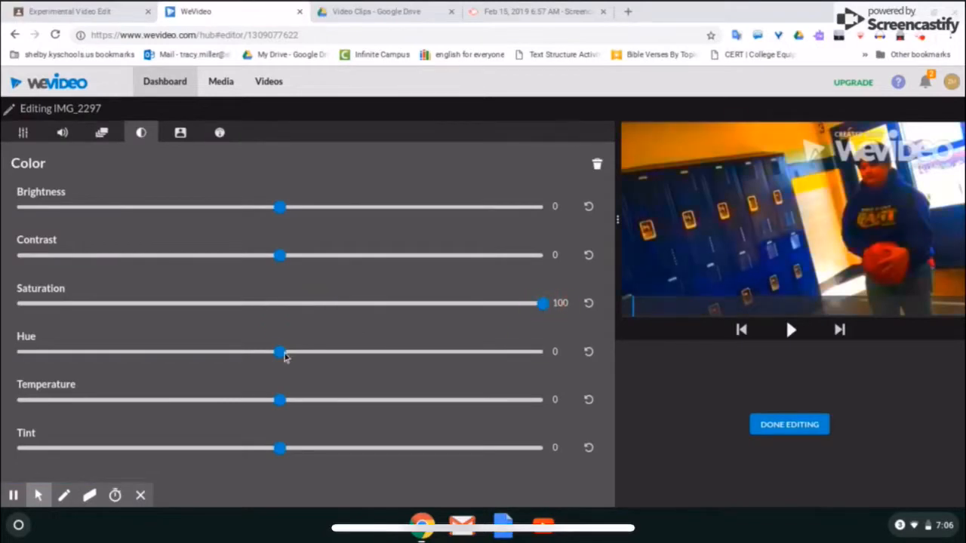
Give IMG_2297 hue -180, temperature -100, and -6x speed.
left_click_drag(279, 352, 16, 352)
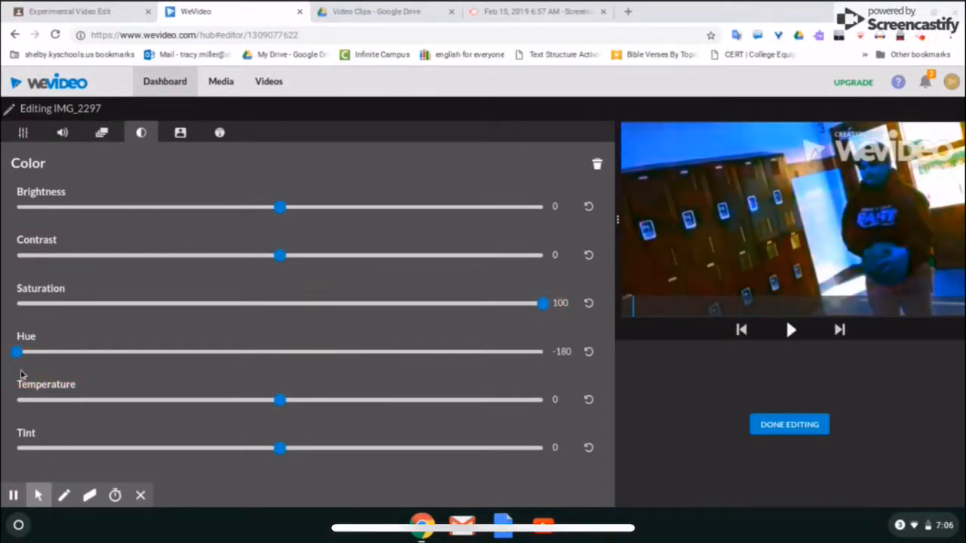
left_click_drag(280, 399, 17, 400)
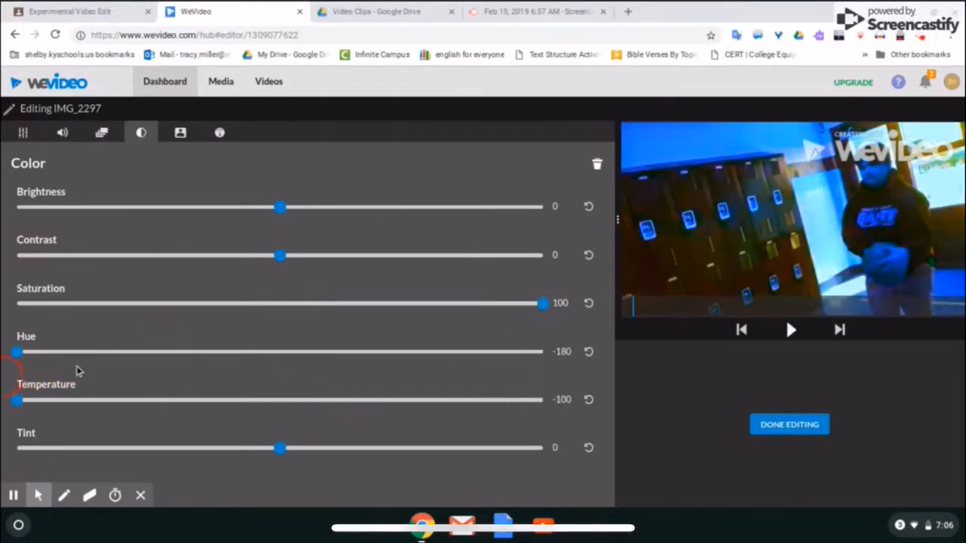
left_click(220, 132)
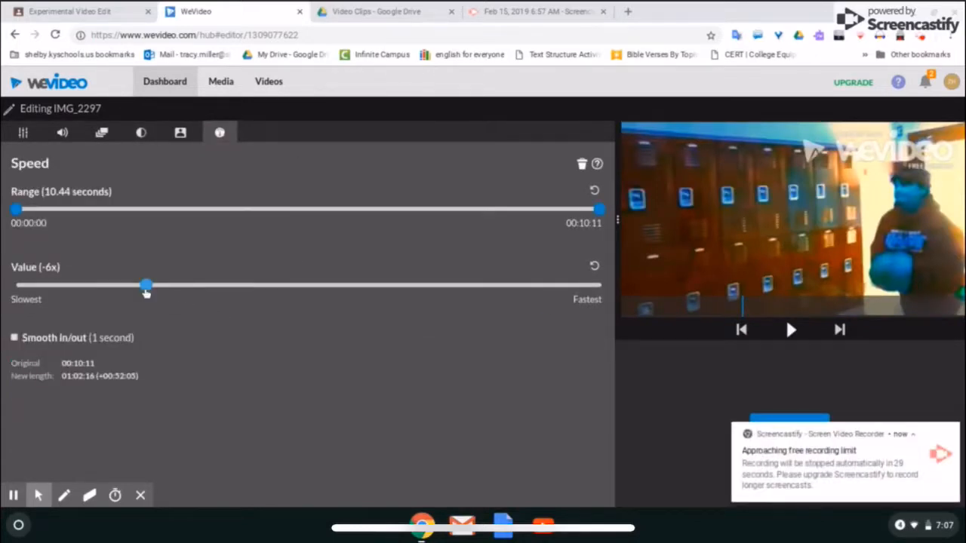
left_click_drag(146, 285, 211, 286)
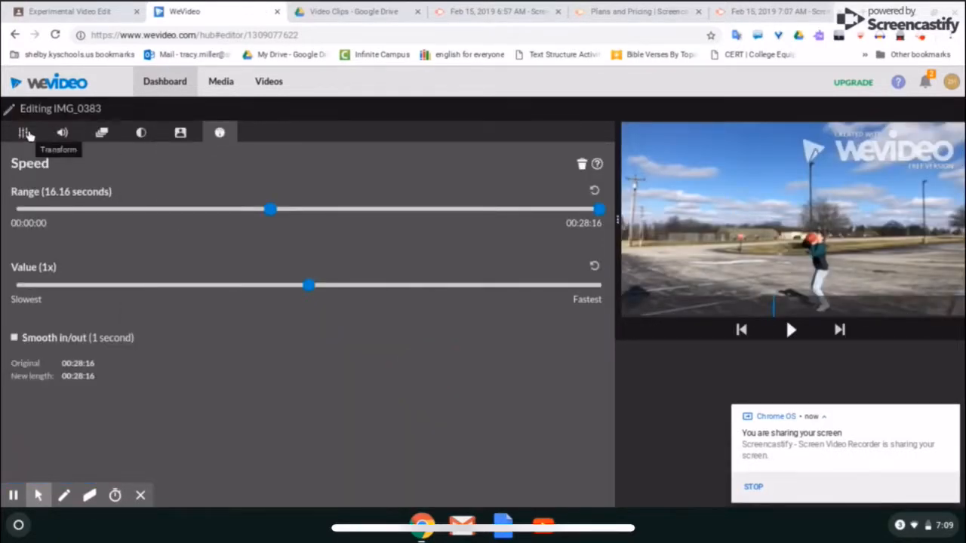
Zoom the IMG_0383 clip to an end scale of 3.76, framed on the basketball hoop.
left_click(102, 133)
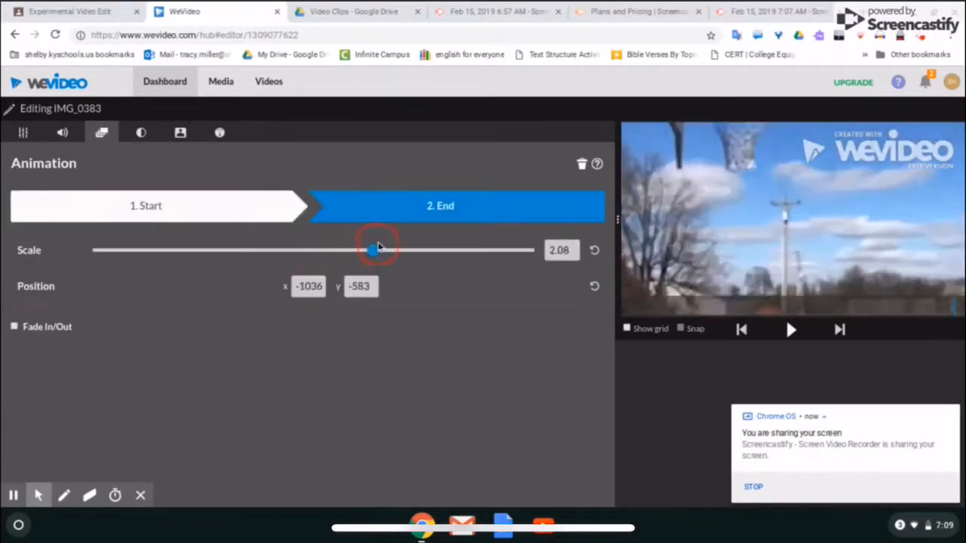
left_click_drag(370, 250, 466, 250)
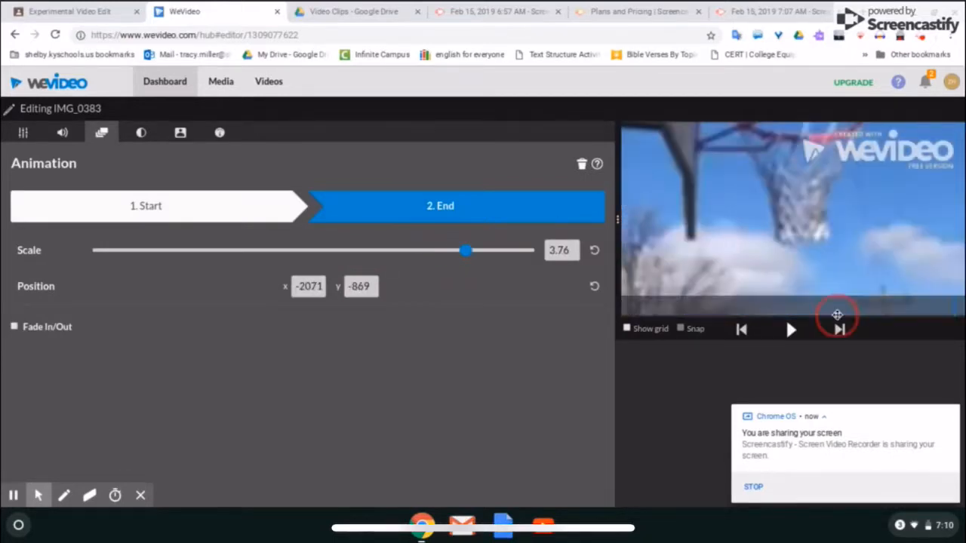
left_click_drag(466, 250, 461, 251)
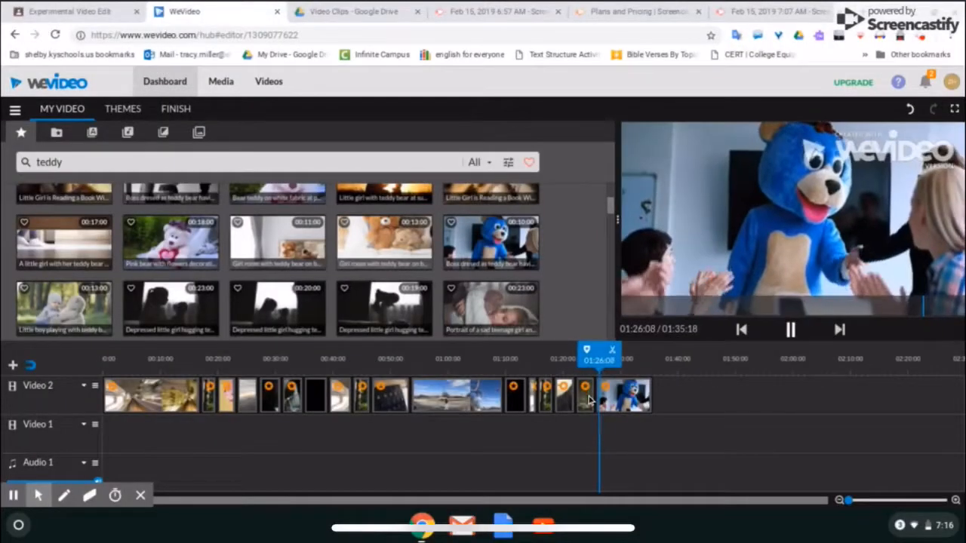
Search the stock media for 'explosion'.
type("explosion")
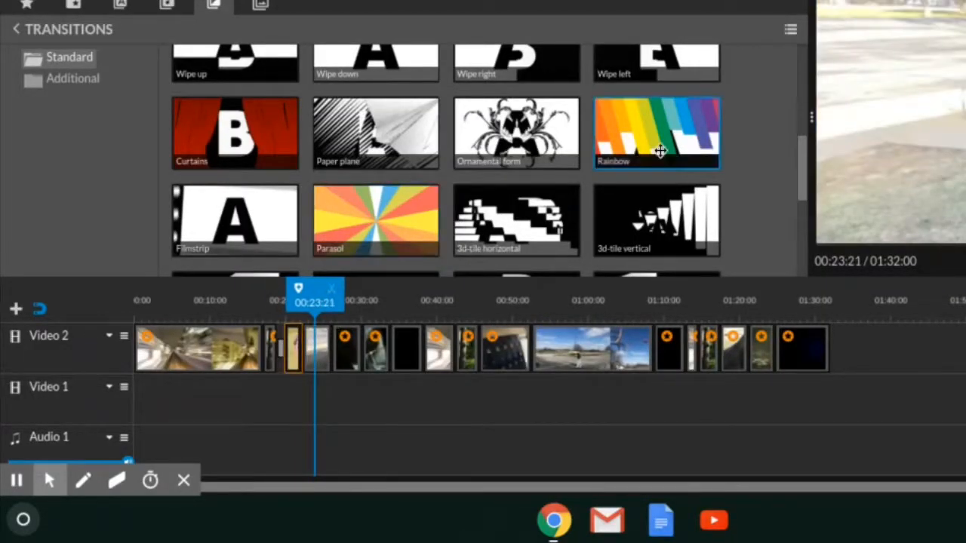
Browse the Standard transitions and apply one between the Video 2 clips.
scroll("down", 3)
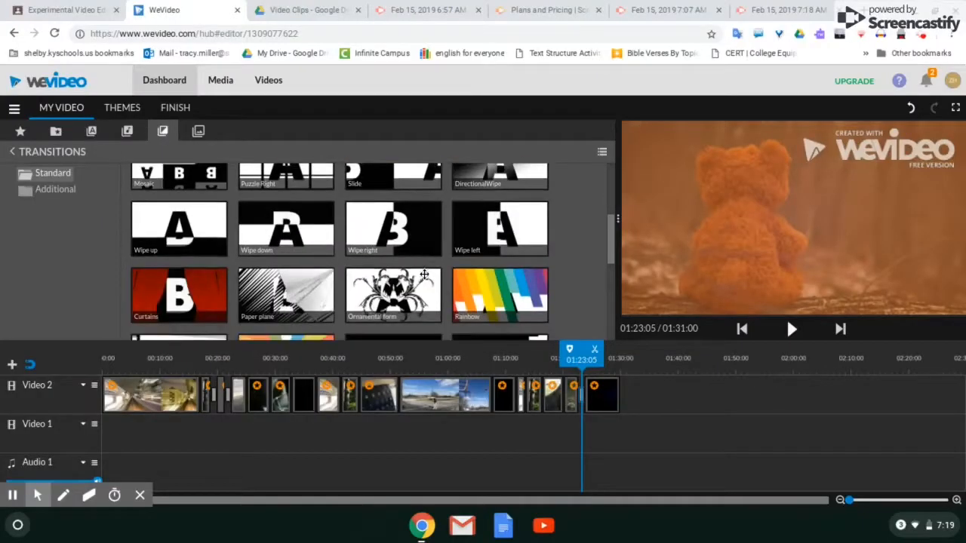
right_click(311, 300)
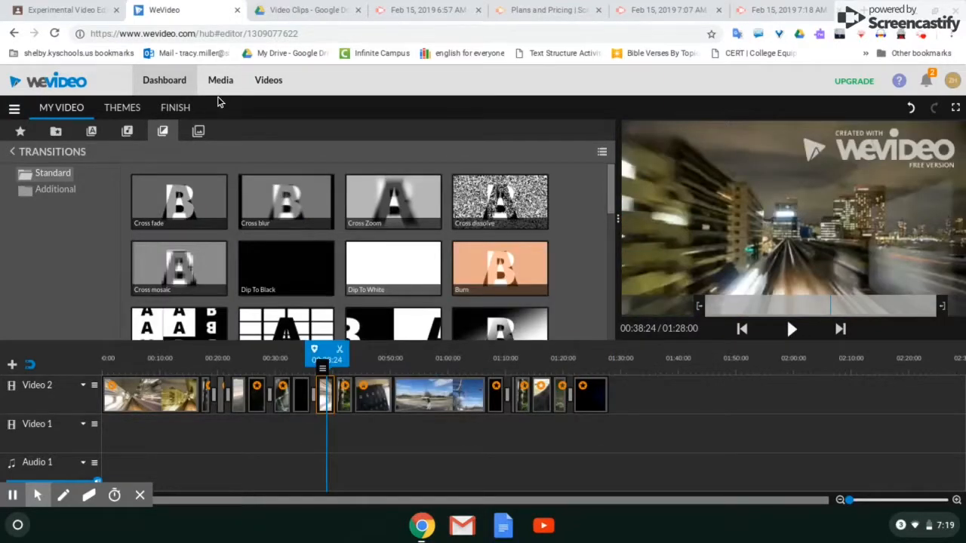
mouse_move(127, 134)
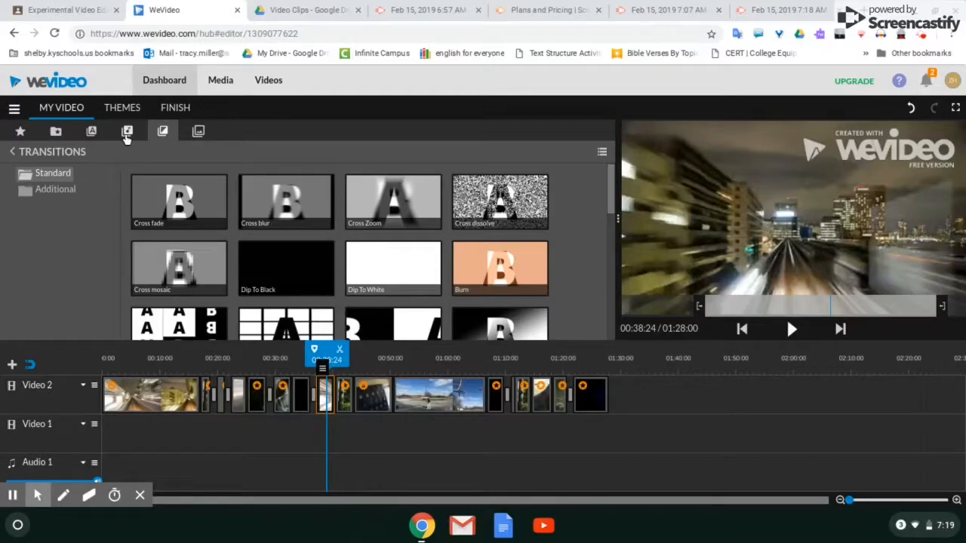
Browse the audio library's Premium Music to the Suspenseful track category.
left_click(127, 132)
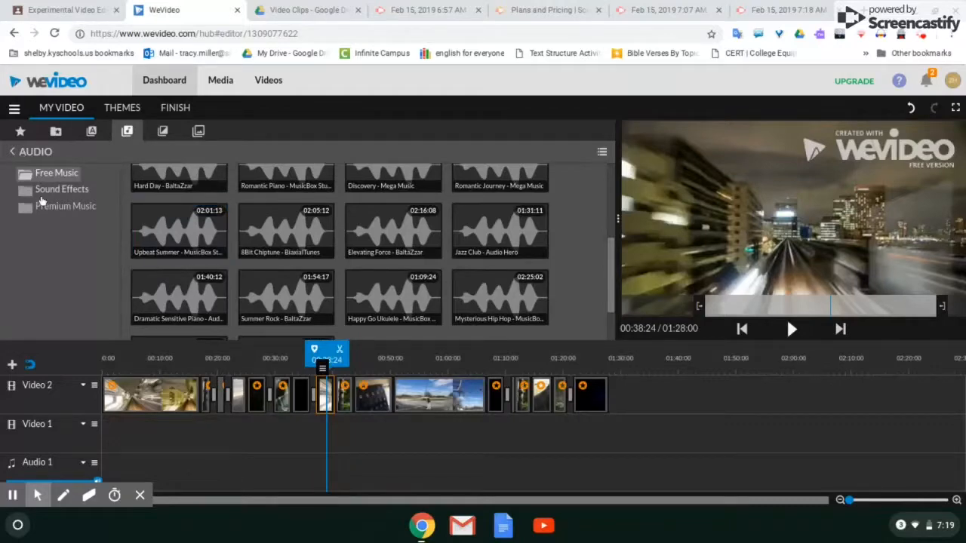
mouse_move(69, 213)
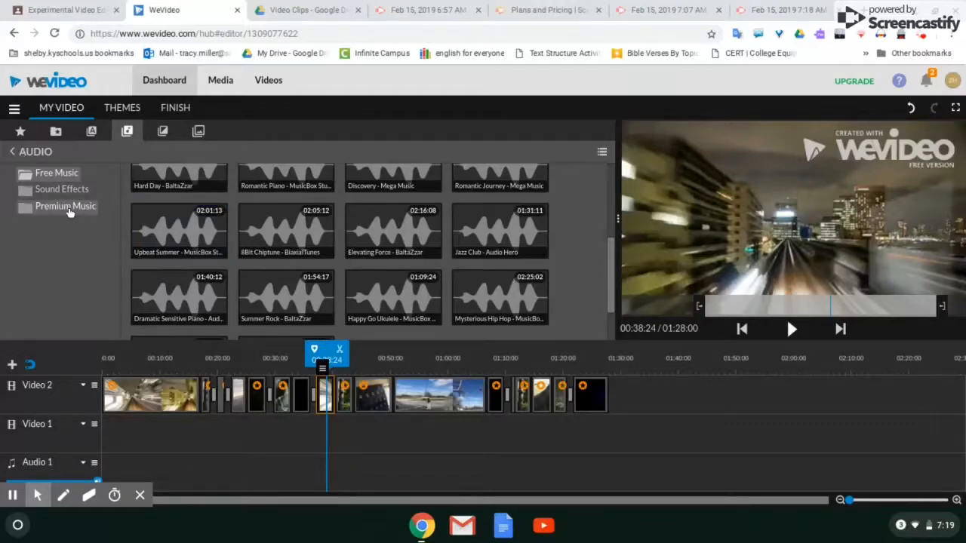
left_click(66, 206)
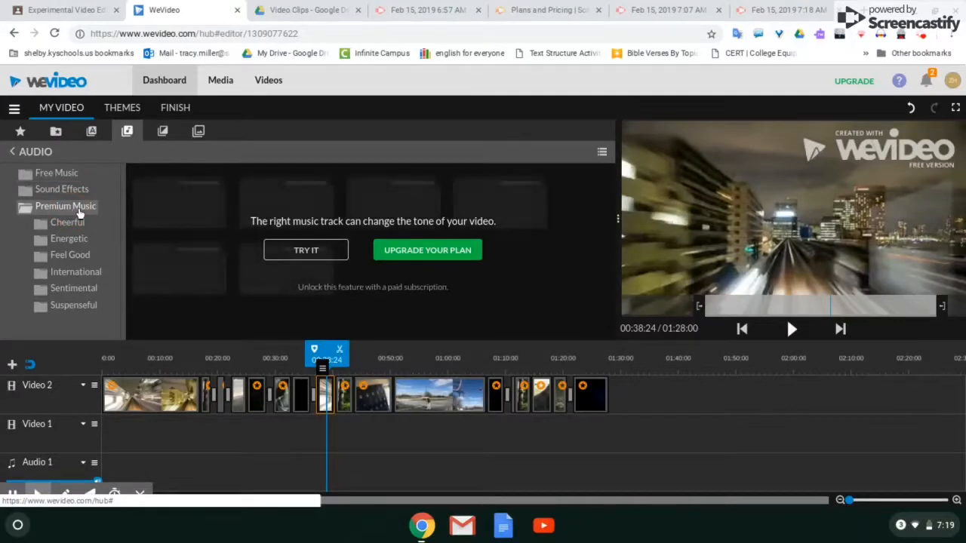
left_click(74, 305)
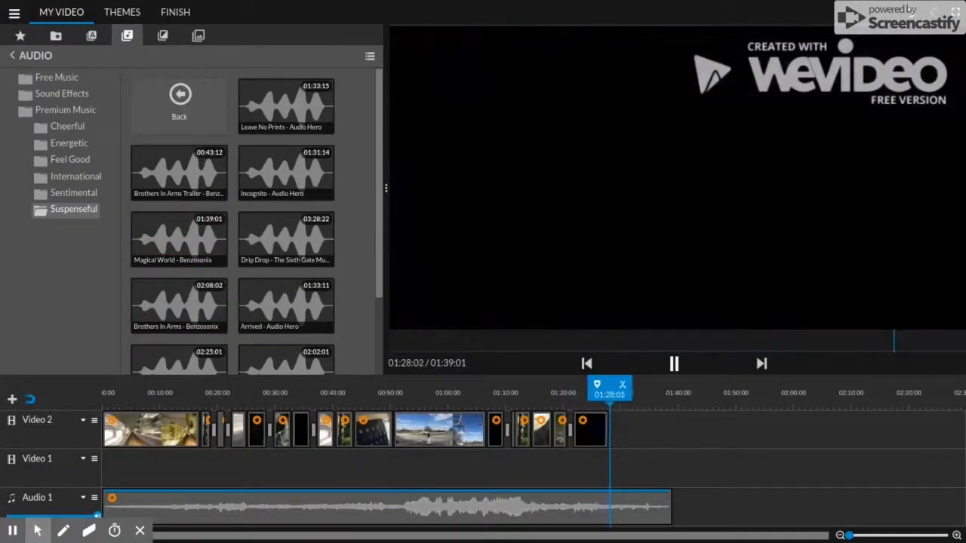
Trim the Audio 1 suspenseful music so it ends at 01:28:00.
left_click(674, 364)
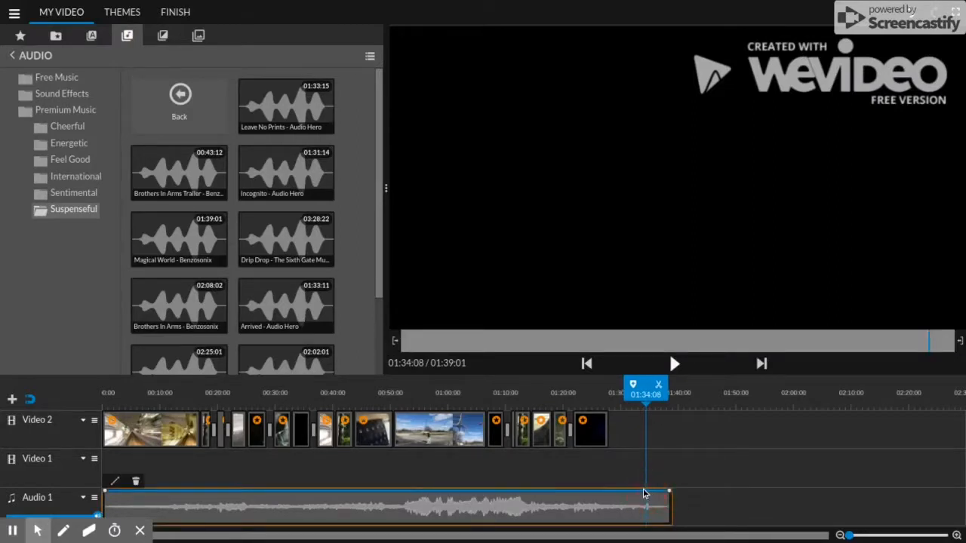
left_click_drag(668, 506, 607, 505)
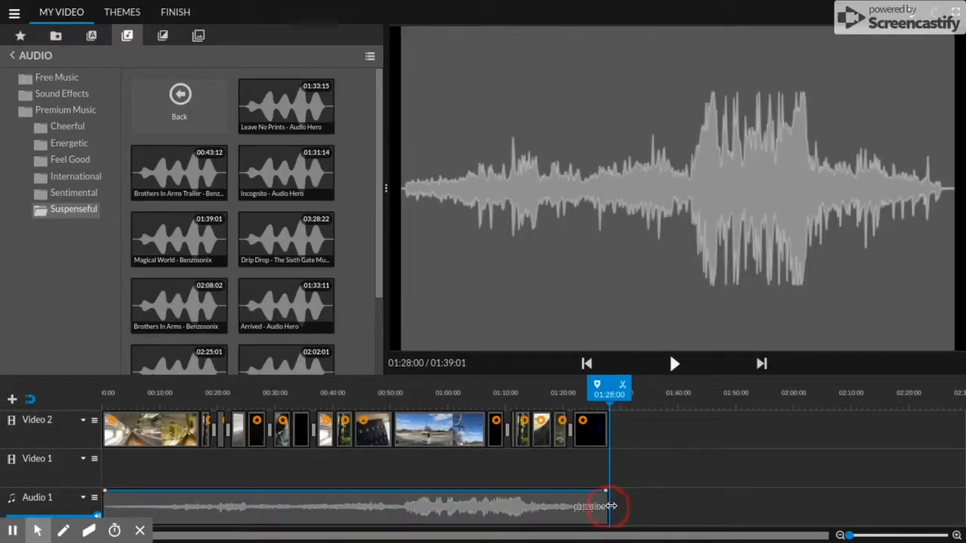